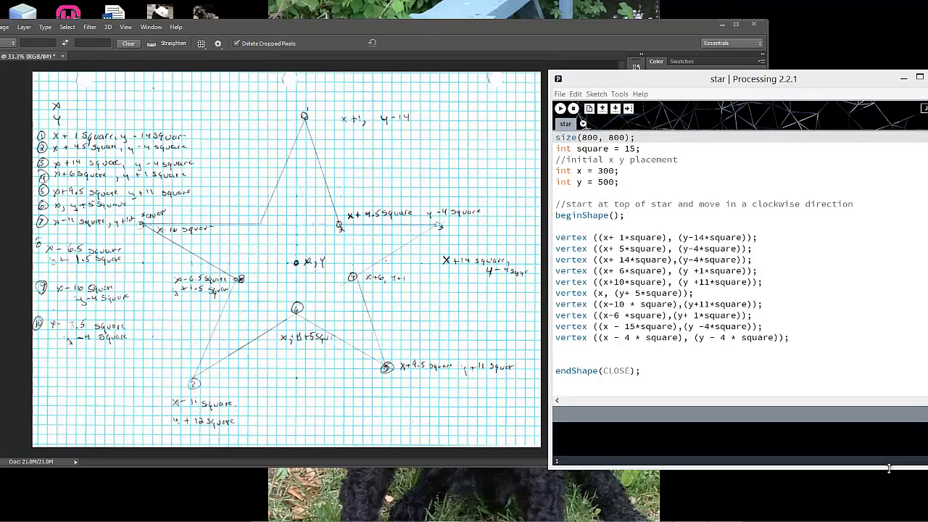
mouse_move(813, 453)
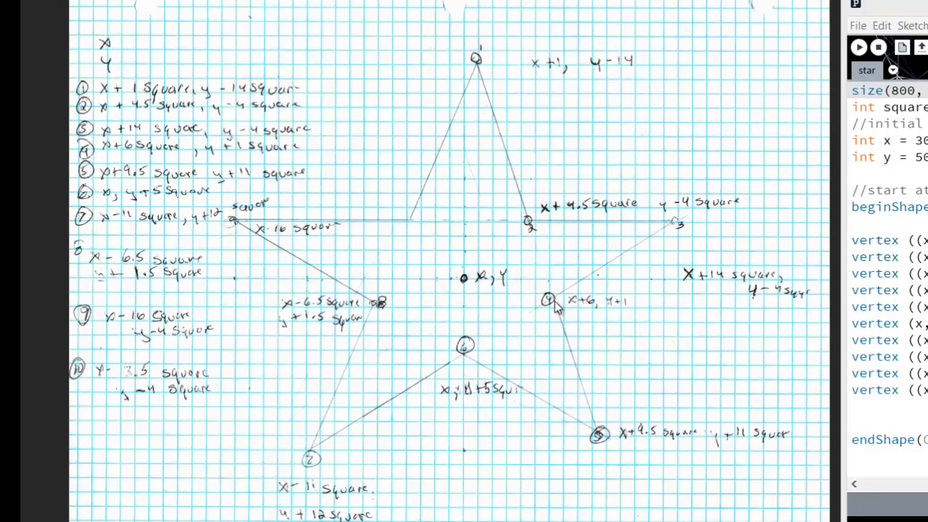
mouse_move(433, 366)
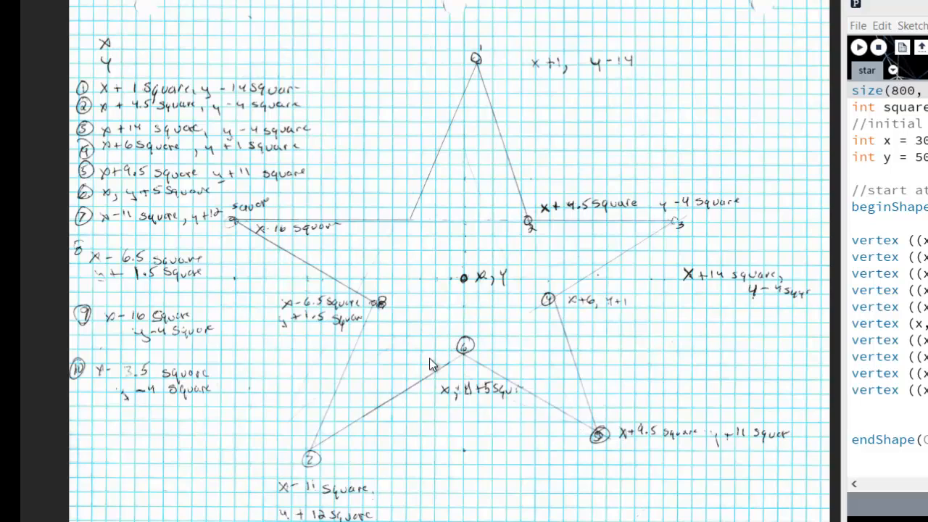
mouse_move(252, 223)
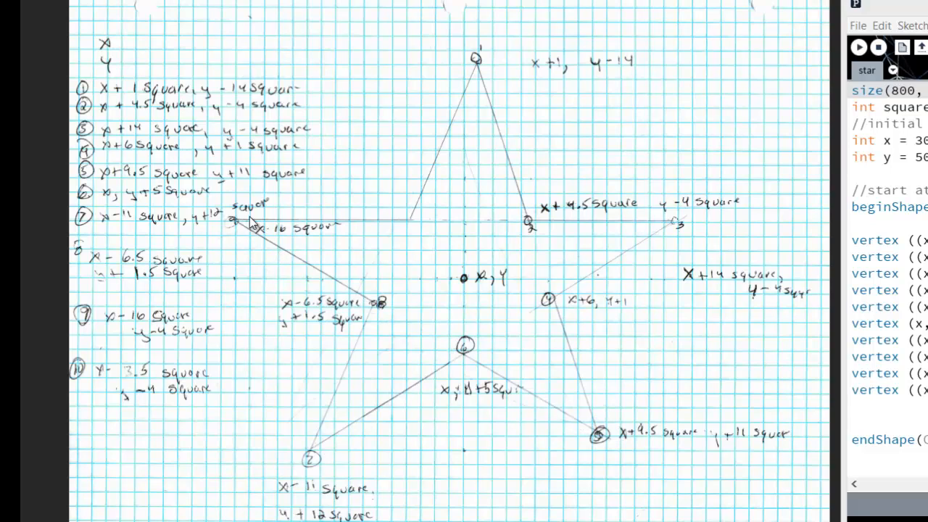
mouse_move(467, 83)
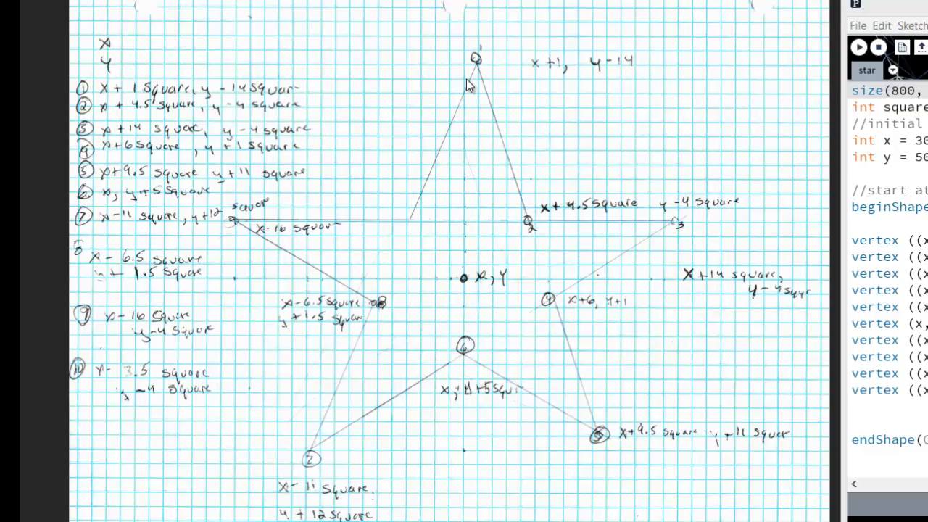
mouse_move(478, 235)
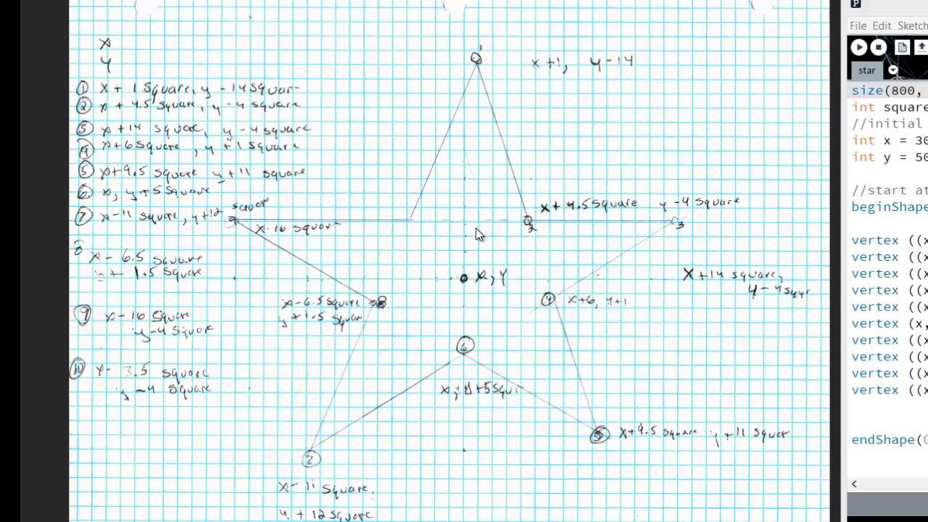
mouse_move(525, 254)
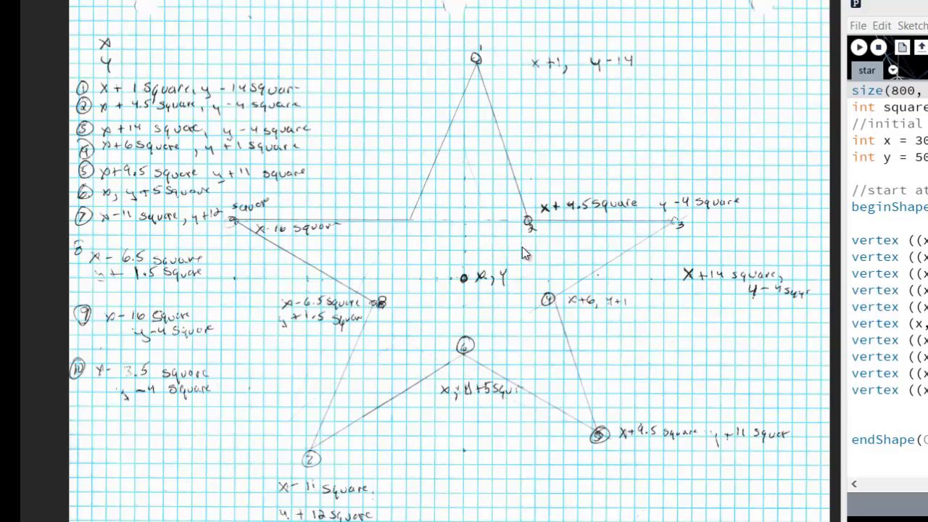
mouse_move(483, 287)
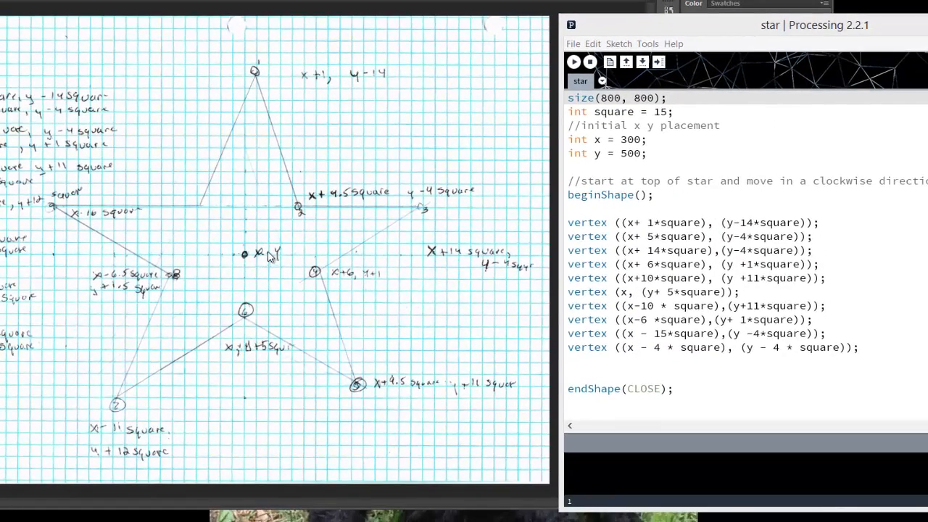
mouse_move(558, 122)
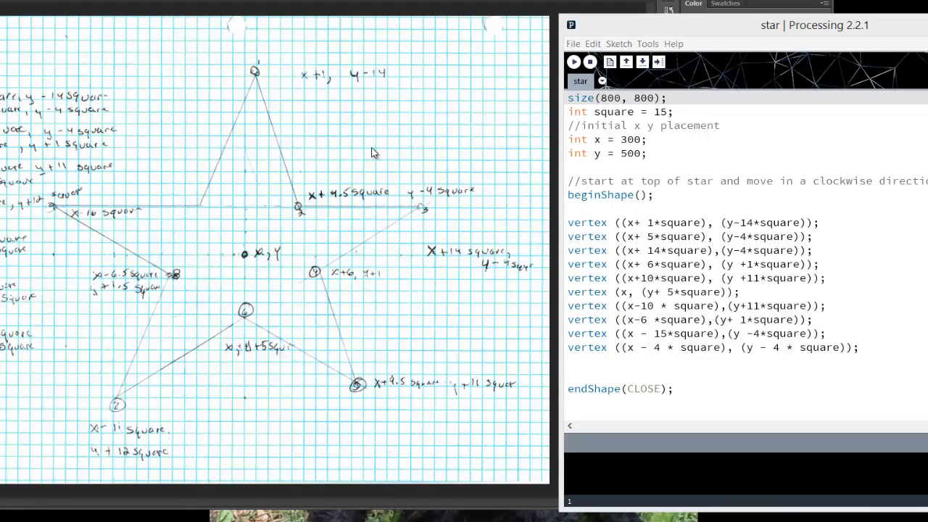
mouse_move(479, 153)
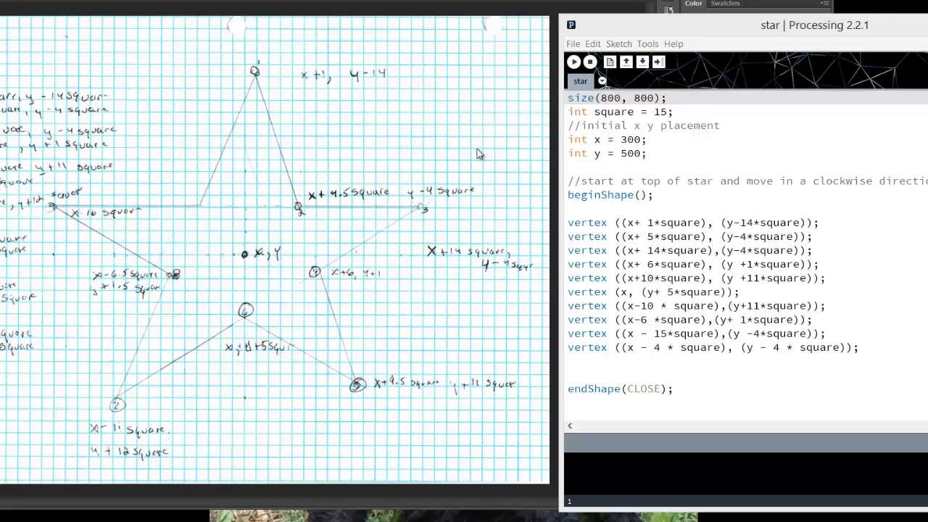
- Run the sketch to render the white ten-vertex star on the grey canvas
click(592, 111)
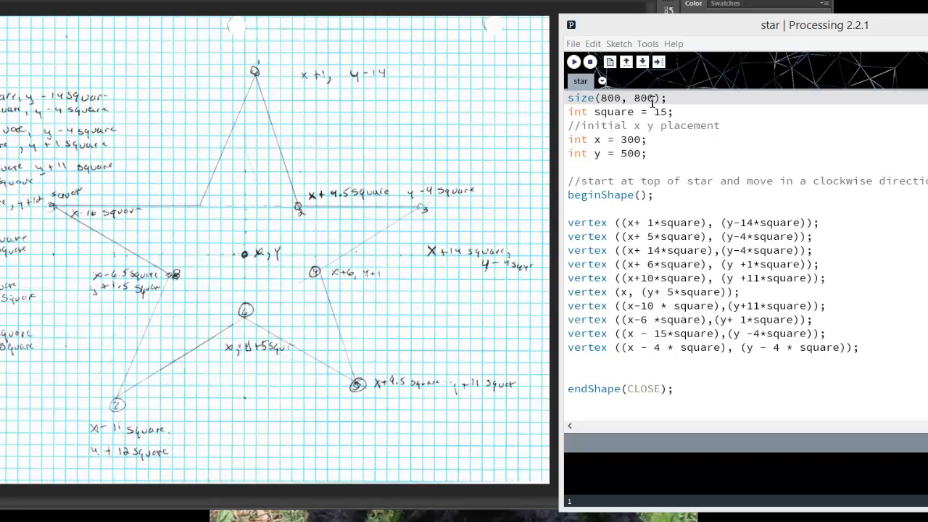
mouse_move(334, 206)
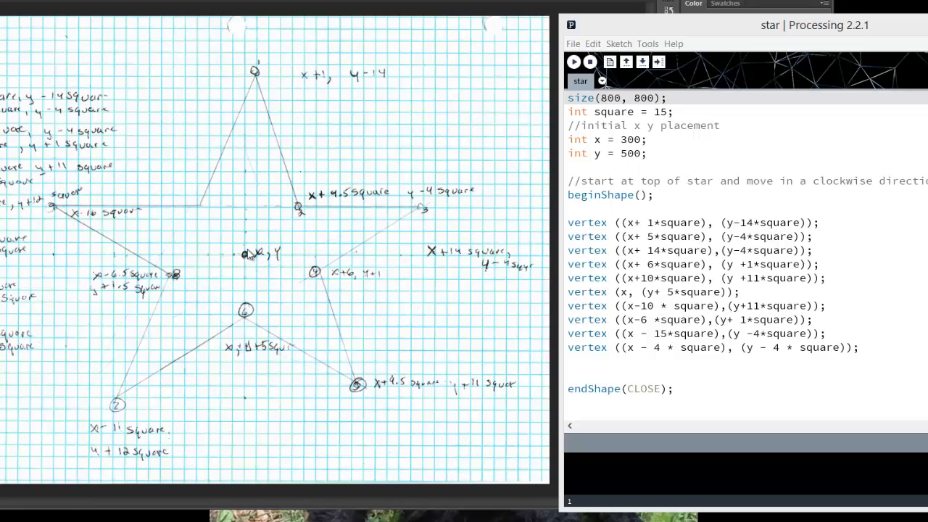
mouse_move(250, 259)
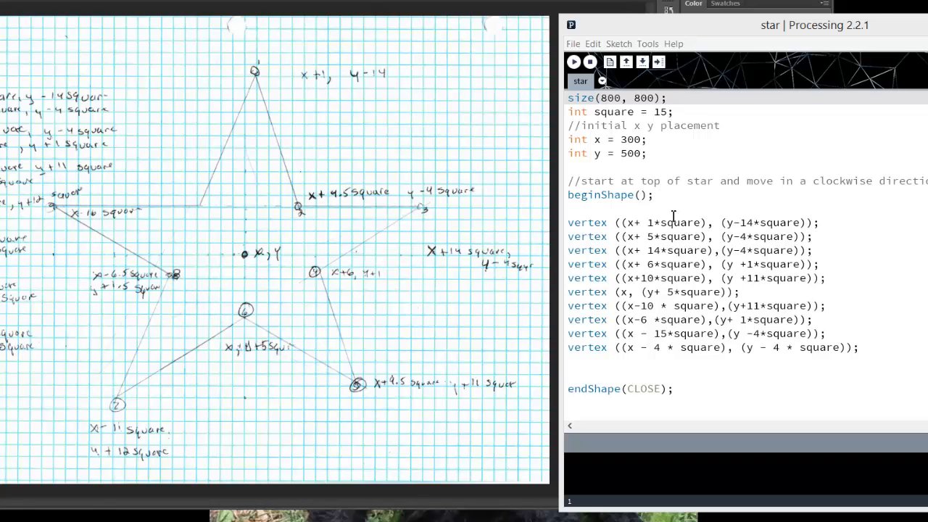
mouse_move(679, 250)
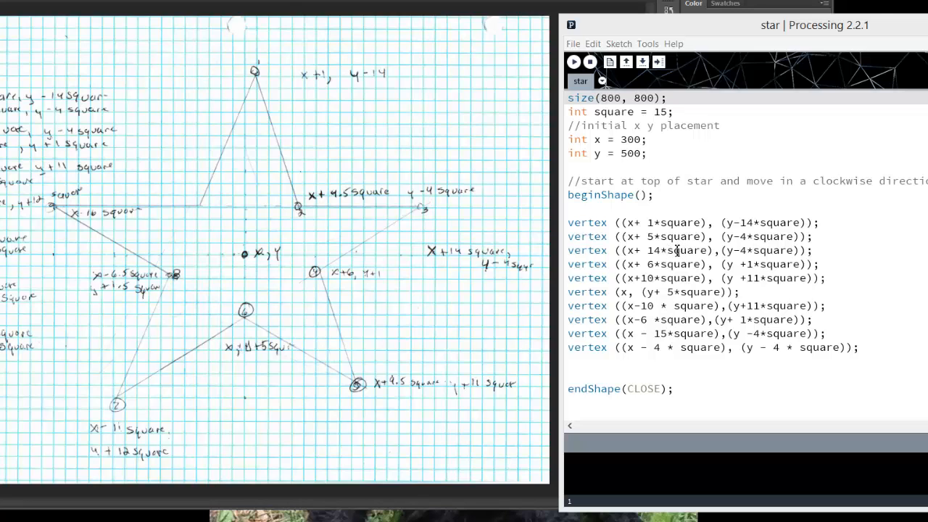
mouse_move(313, 261)
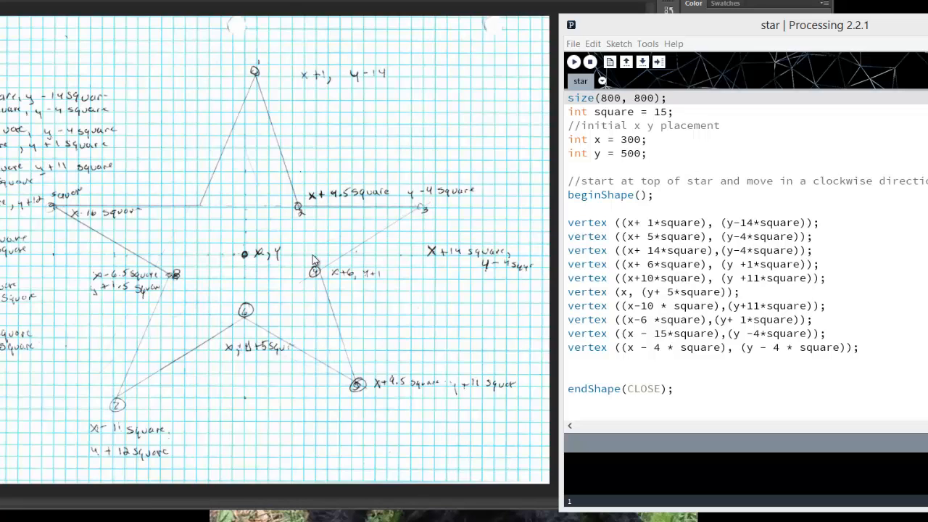
mouse_move(317, 210)
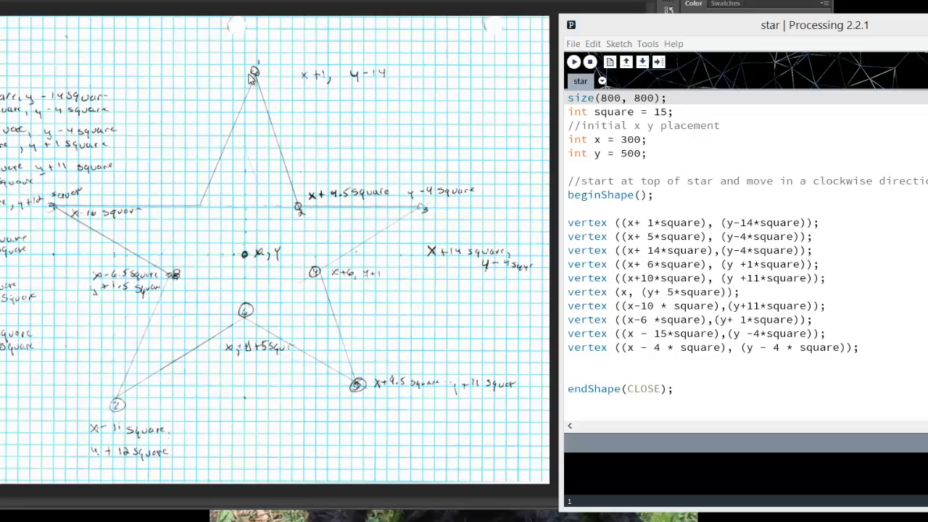
mouse_move(302, 80)
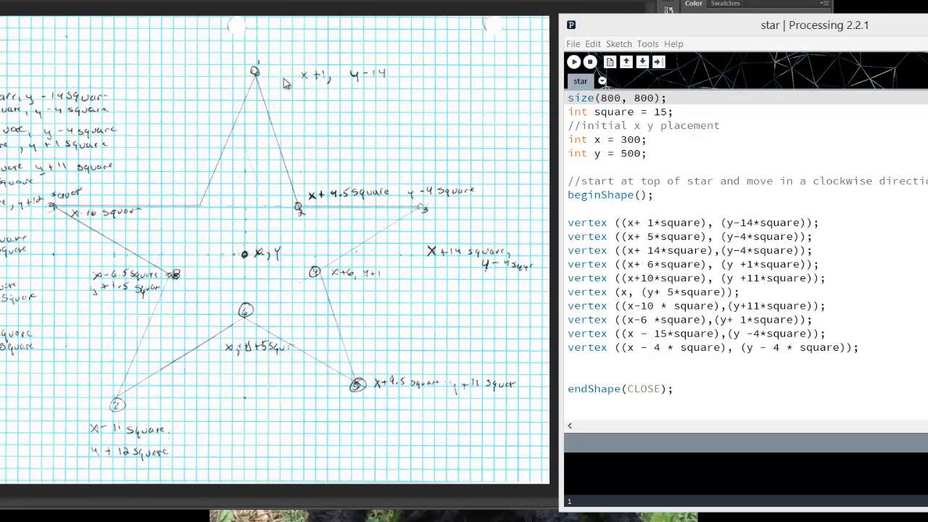
mouse_move(219, 90)
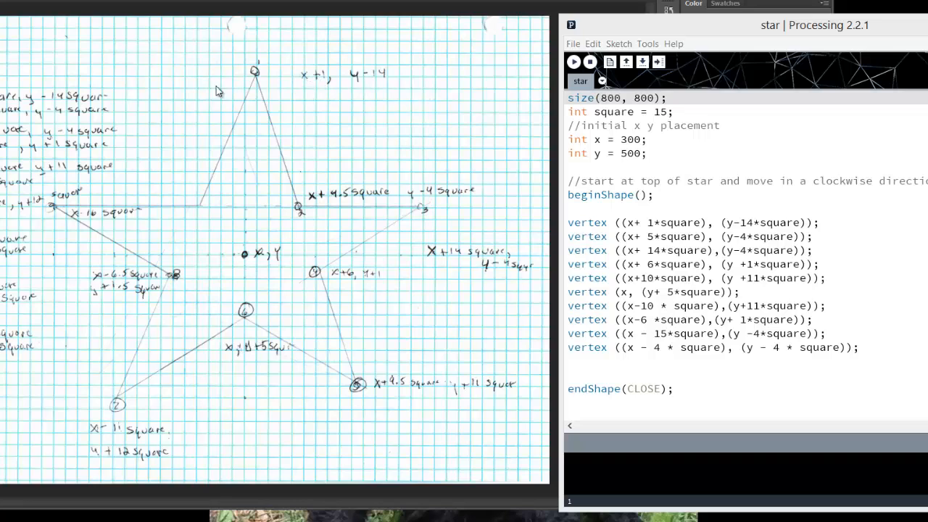
mouse_move(264, 130)
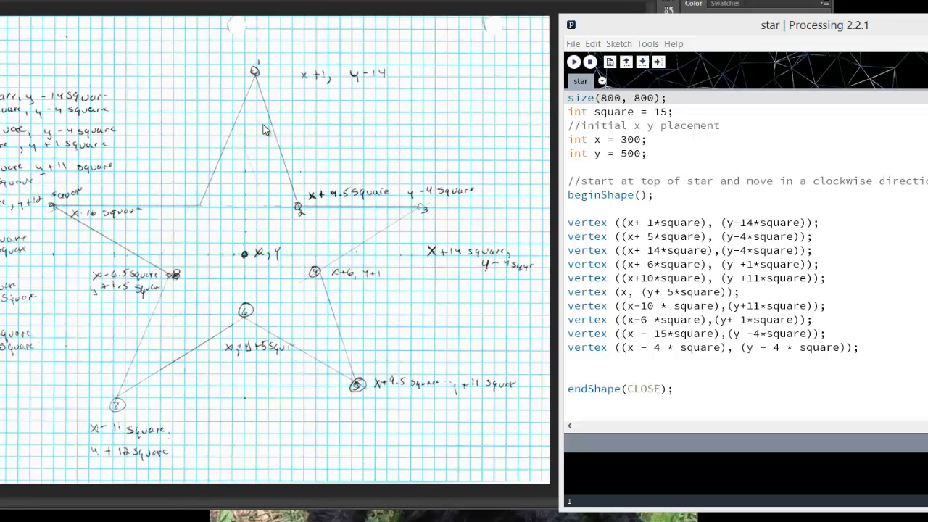
mouse_move(249, 258)
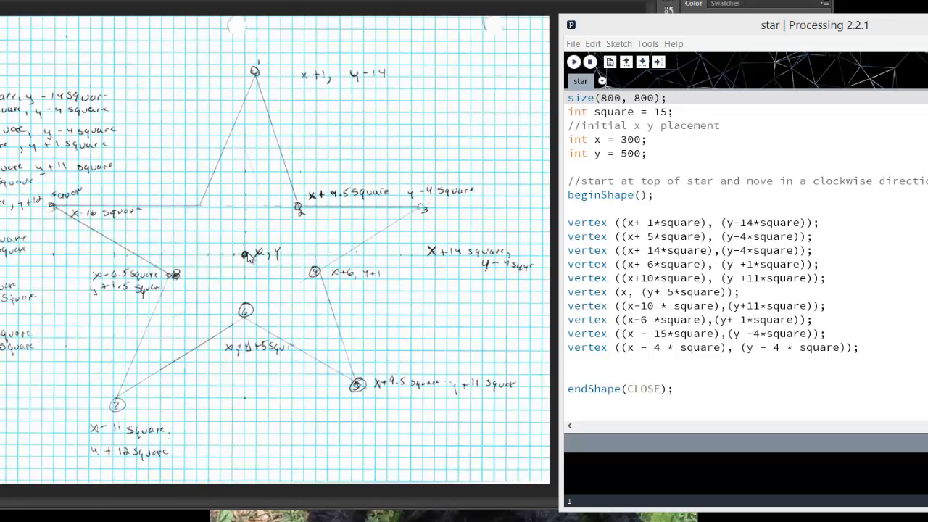
mouse_move(254, 212)
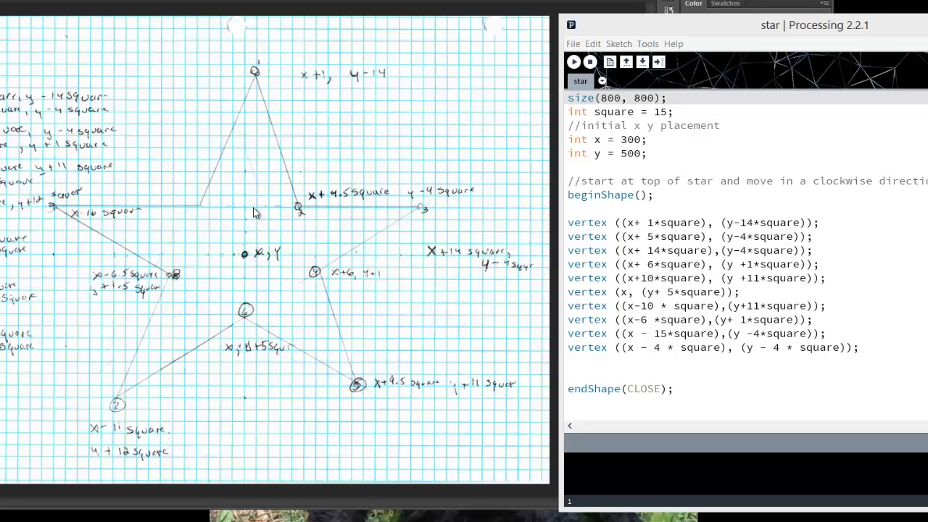
mouse_move(254, 149)
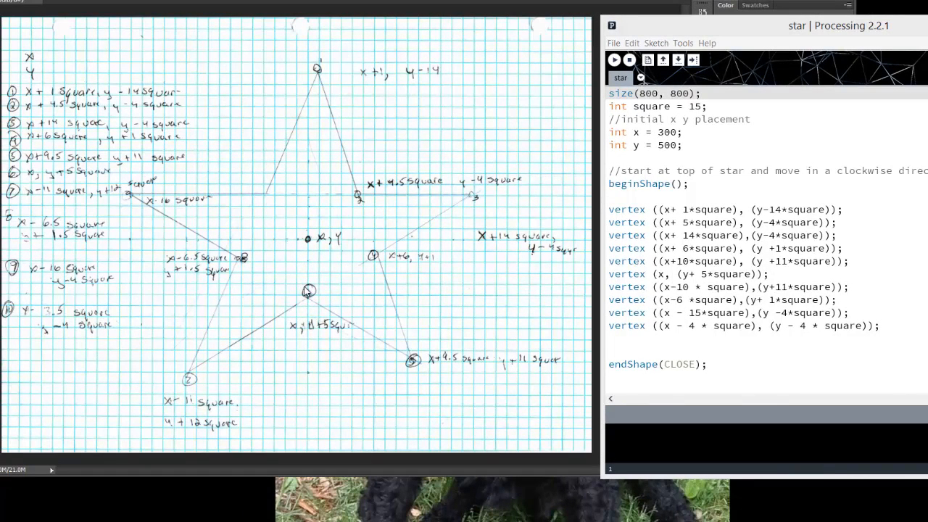
mouse_move(248, 124)
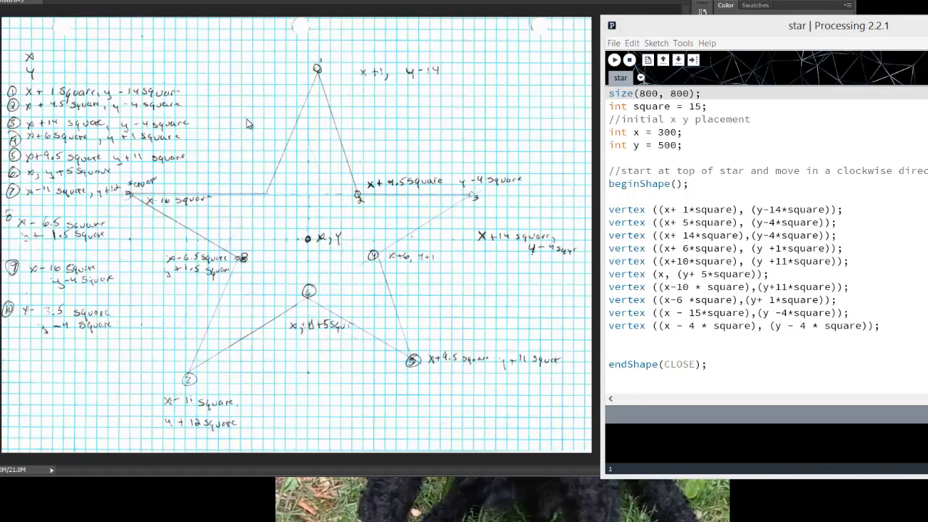
mouse_move(140, 119)
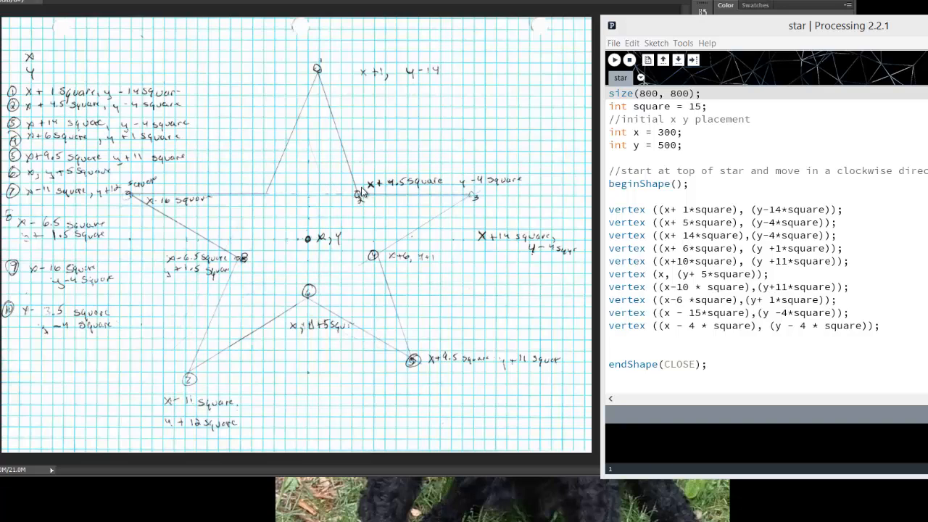
mouse_move(400, 189)
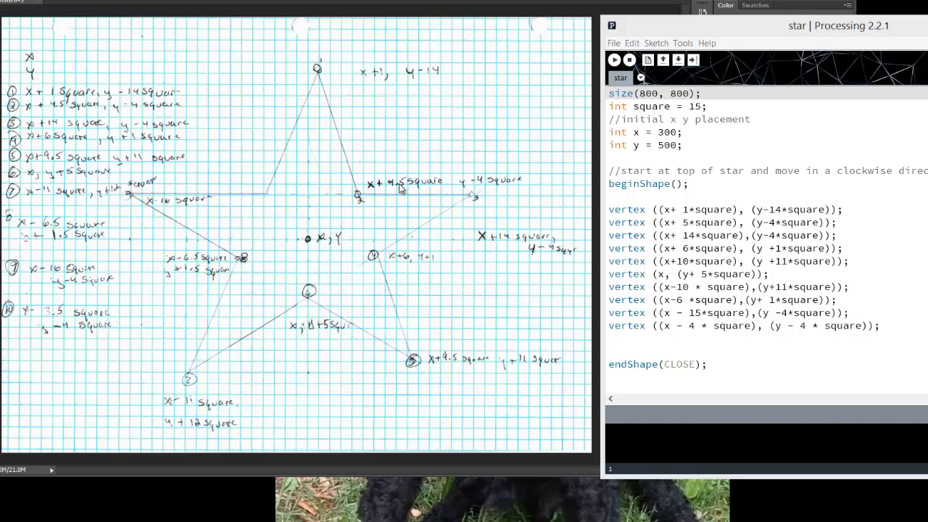
mouse_move(392, 190)
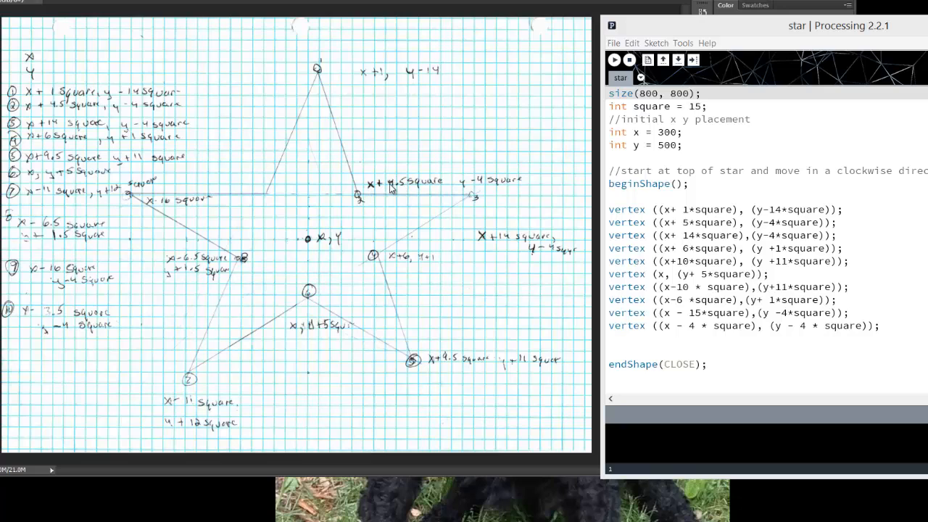
mouse_move(337, 85)
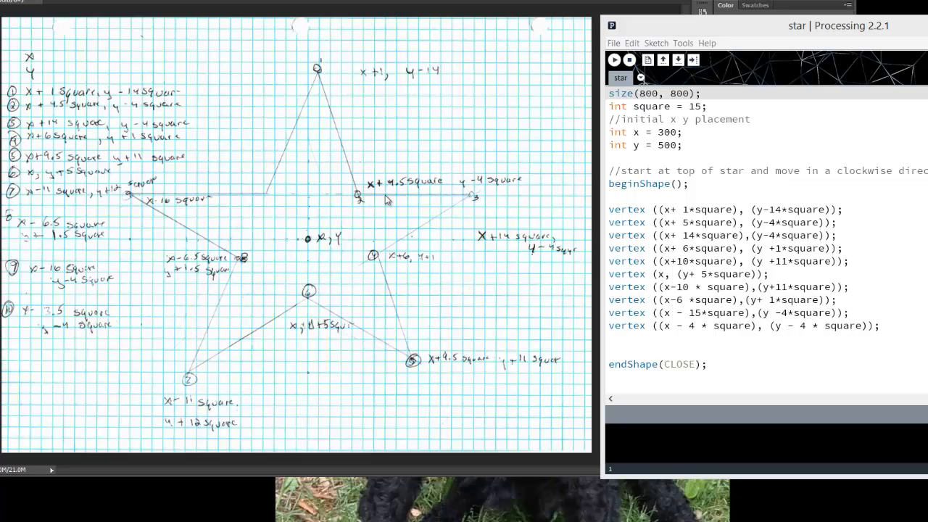
mouse_move(377, 350)
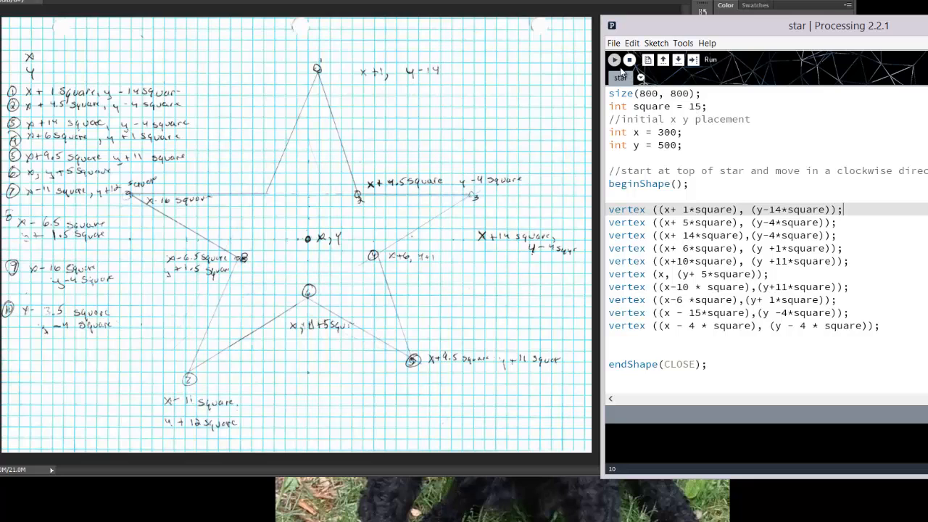
click(615, 60)
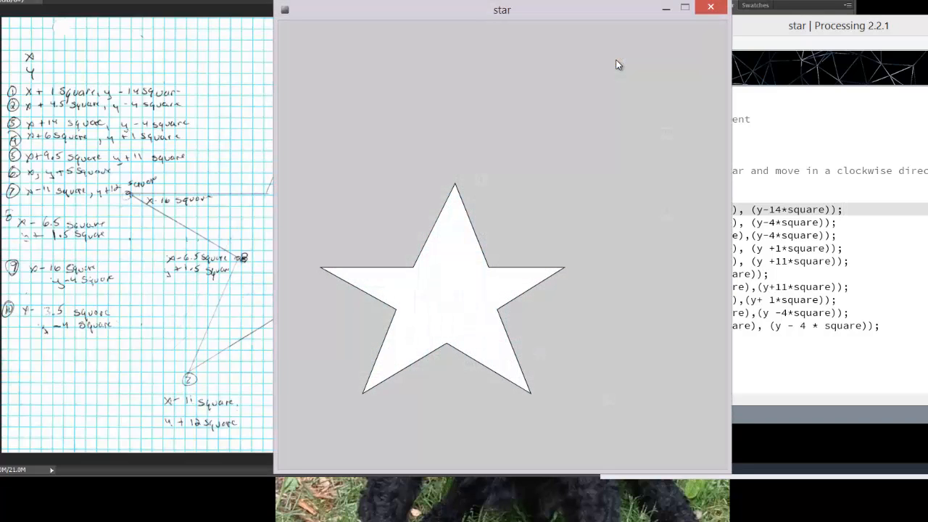
mouse_move(621, 54)
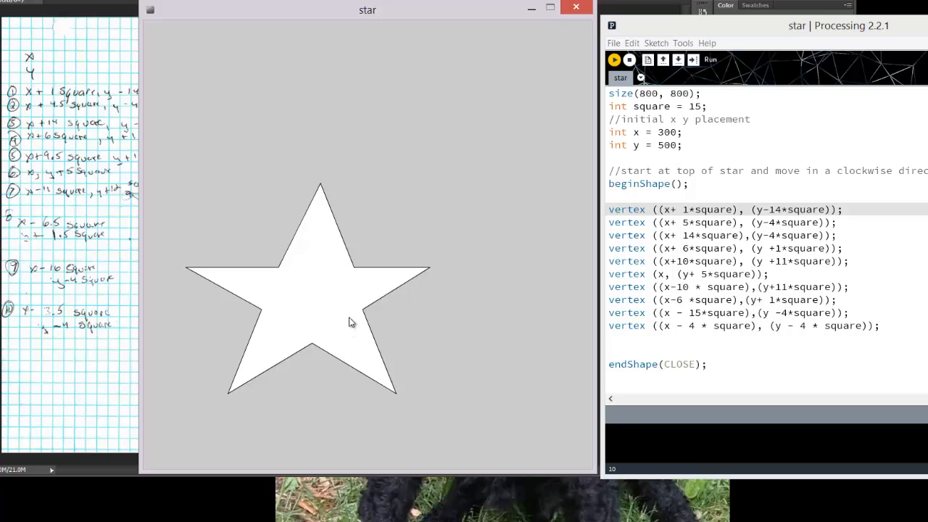
mouse_move(515, 212)
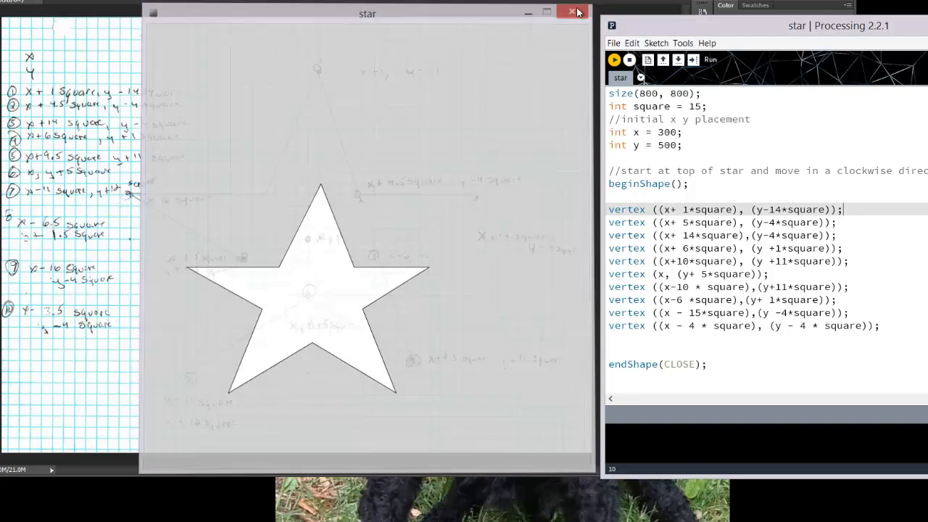
click(573, 12)
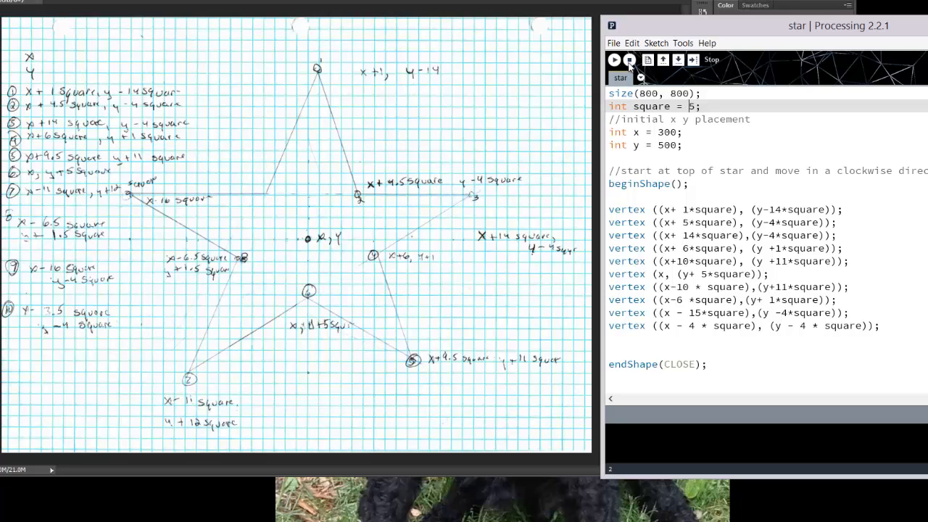
click(613, 60)
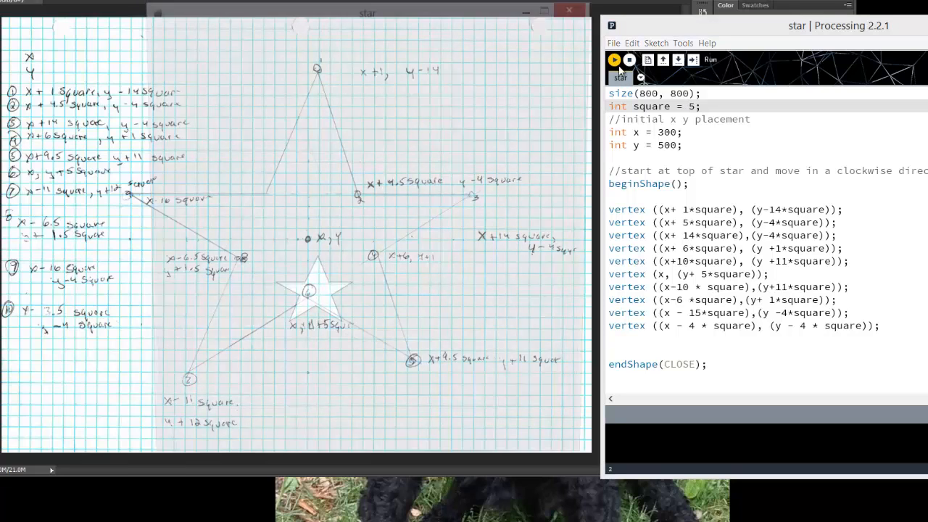
click(614, 59)
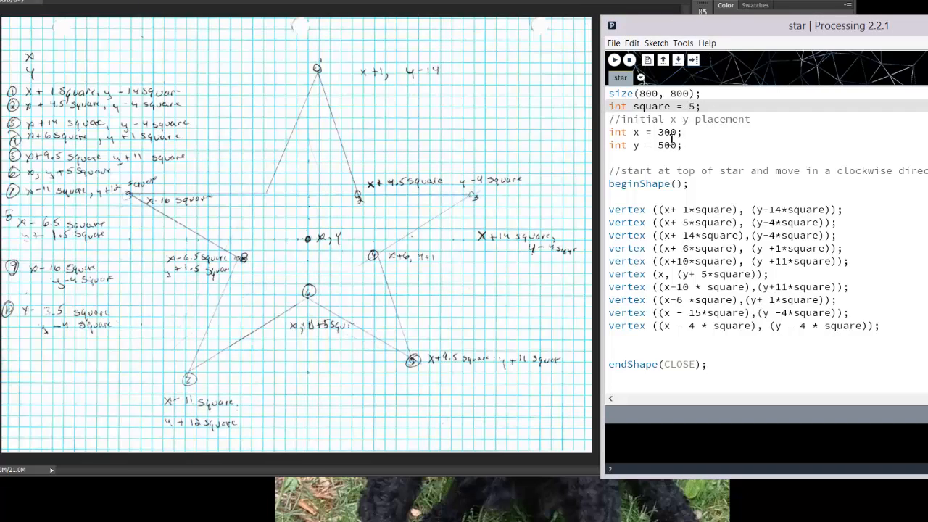
- Move the star's start to x 100, y 100 and re-run it near the top-left
double_click(660, 132)
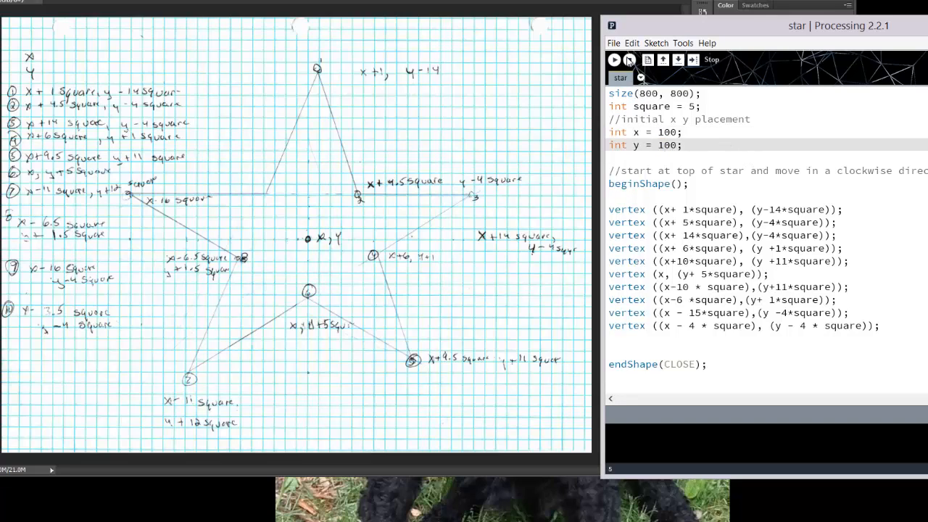
click(615, 60)
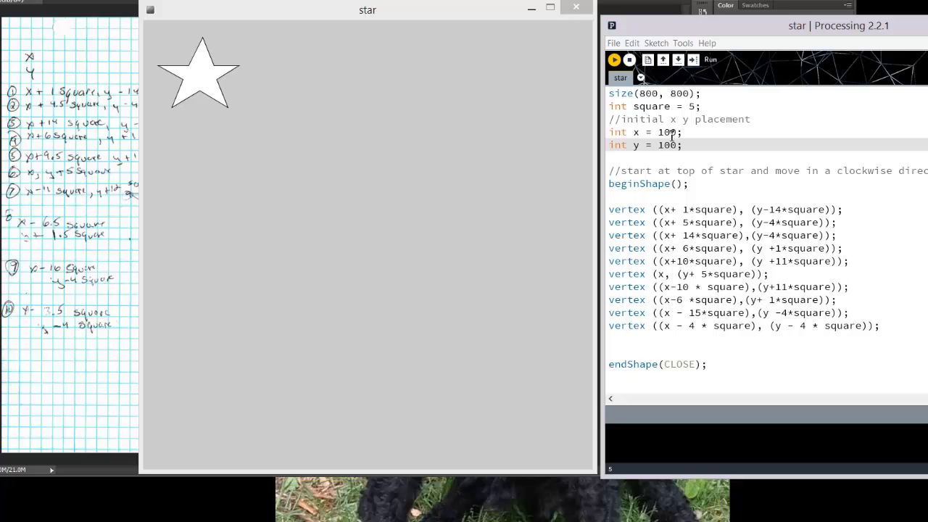
double_click(666, 132)
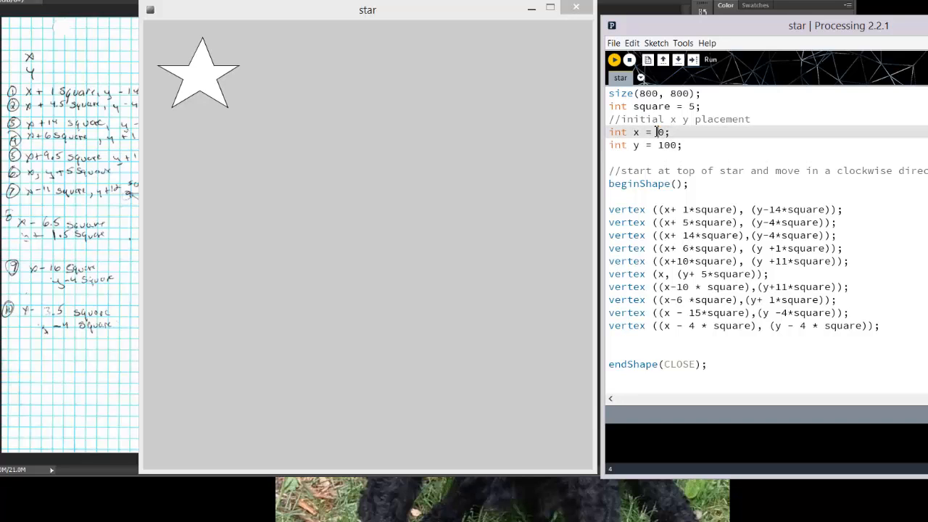
- Re-run the sketch with x at 0, showing the star clipped at the left edge
click(615, 59)
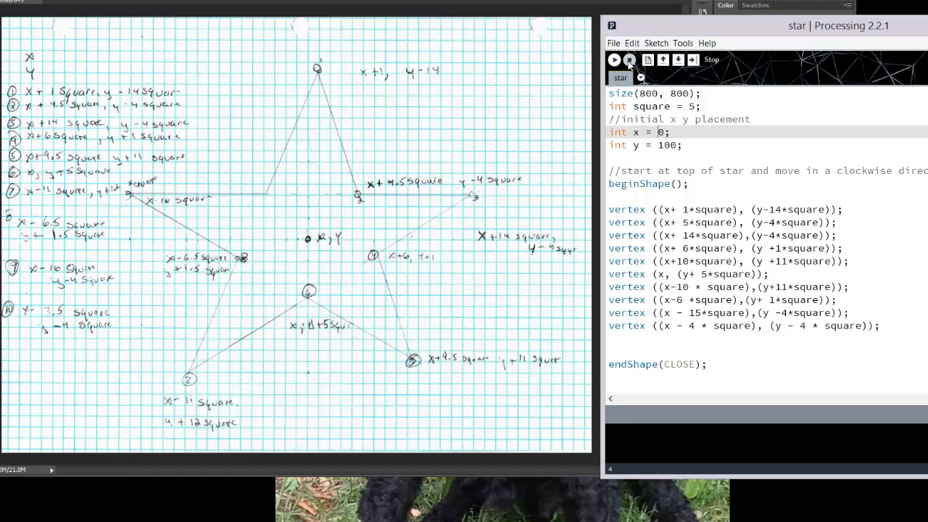
click(629, 60)
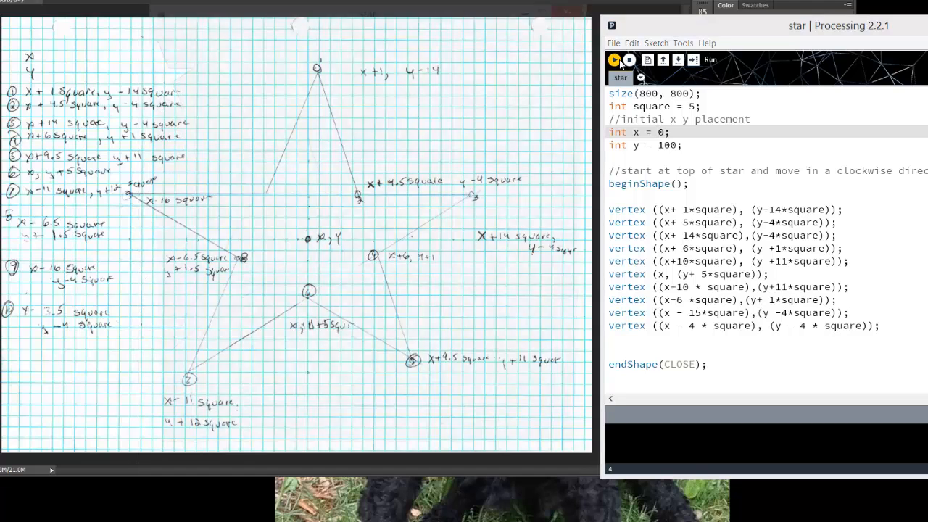
click(613, 60)
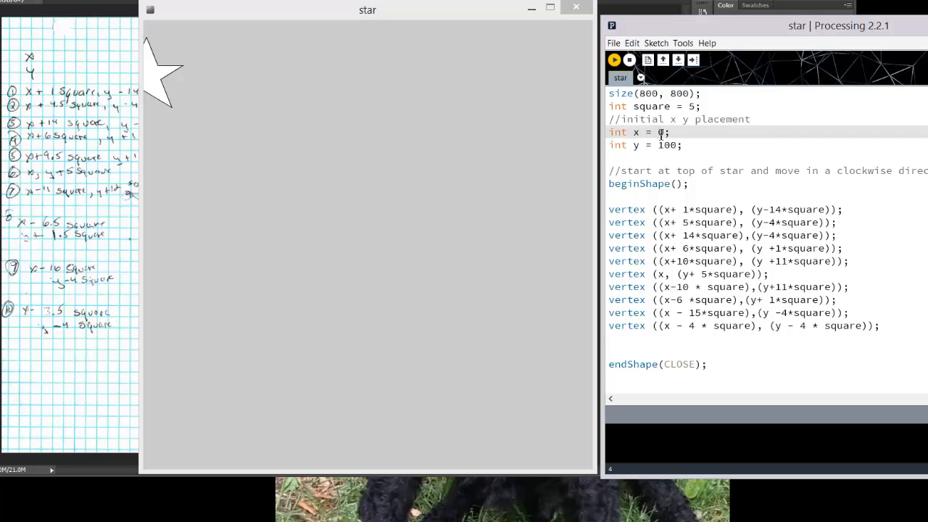
- Change the start to x 200, y 100 and stop the running sketch
text(100)
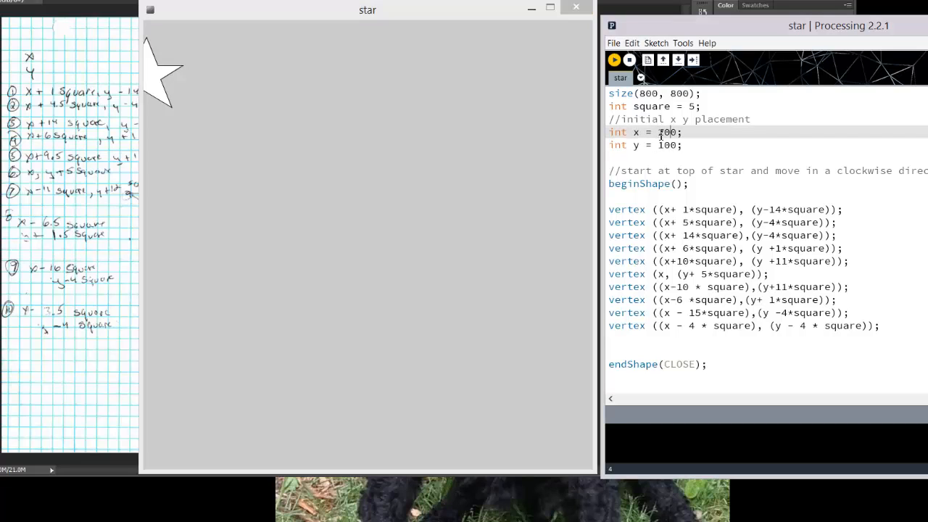
text(2000)
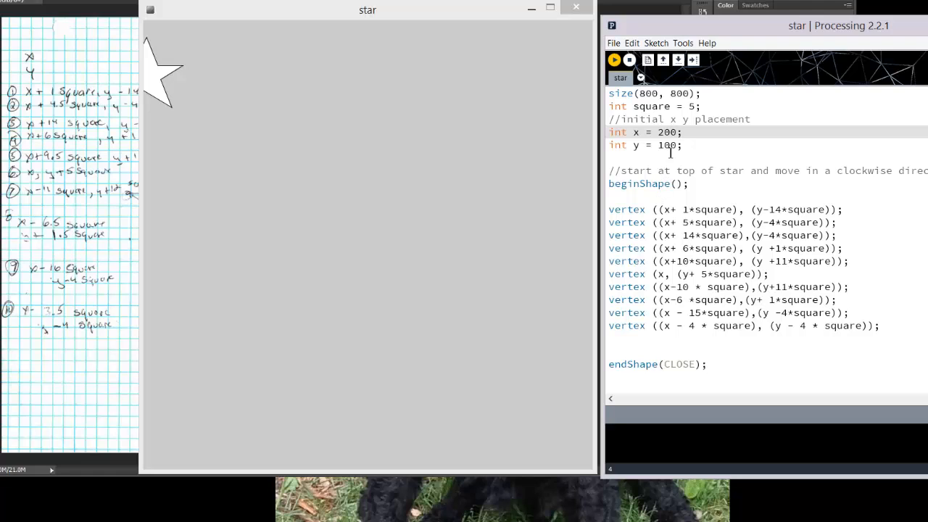
mouse_move(825, 433)
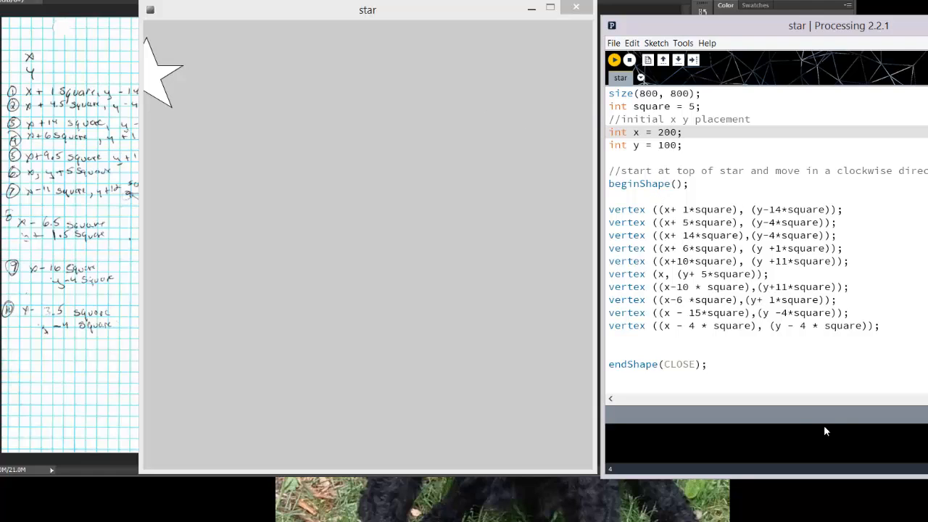
mouse_move(652, 79)
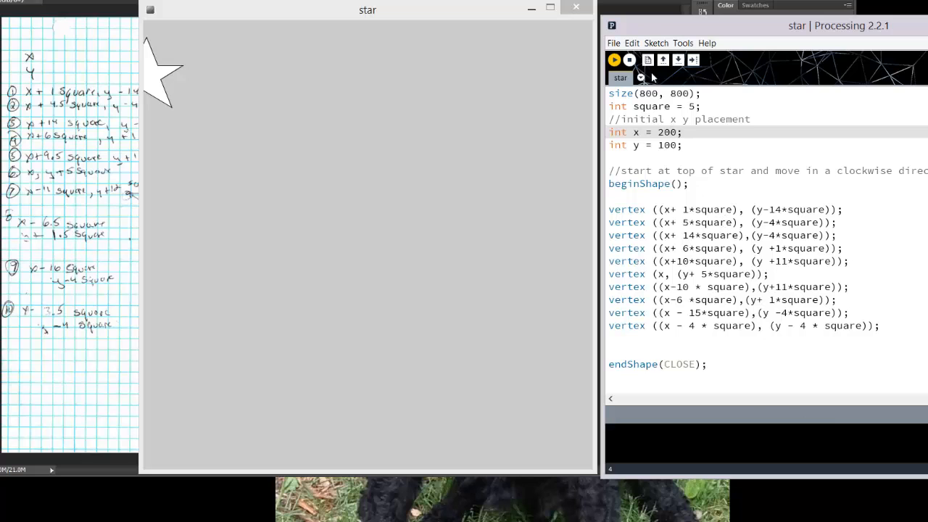
click(614, 59)
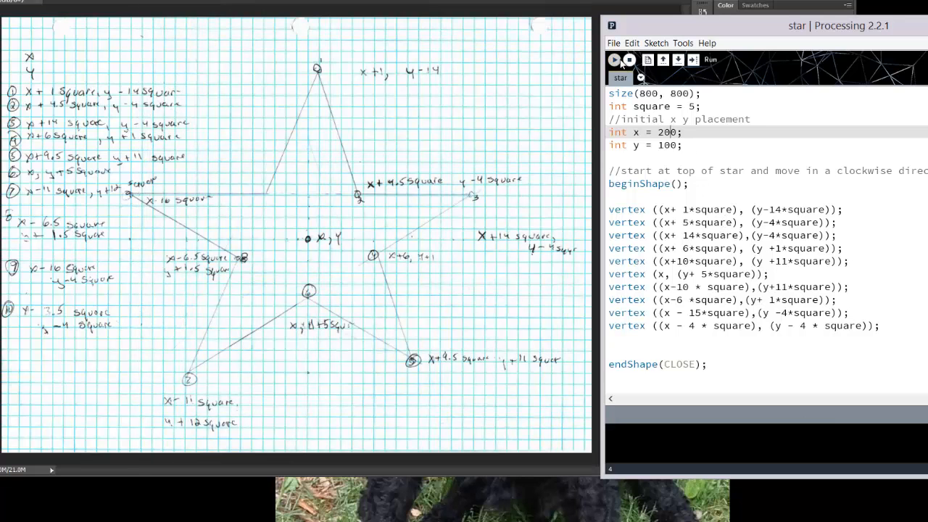
- Re-run the sketch so the full star appears at x 200, away from the left edge
click(615, 60)
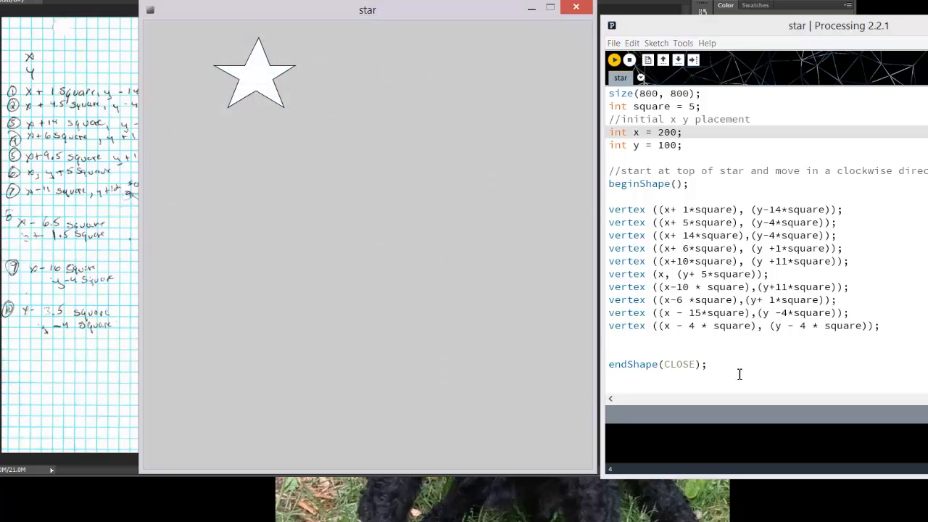
drag(680, 248, 707, 364)
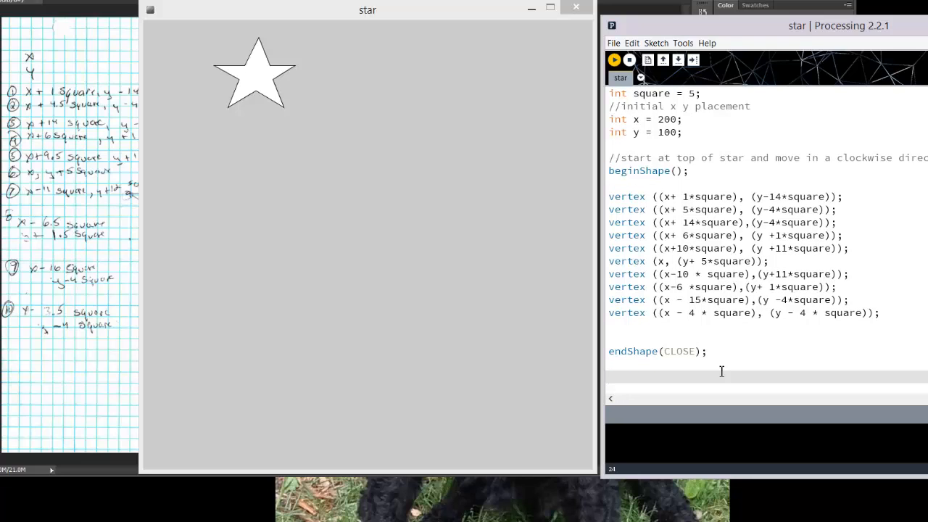
- Add lines after endShape setting square = 7, x = 400, y = 600, then stop the sketch
text(square)
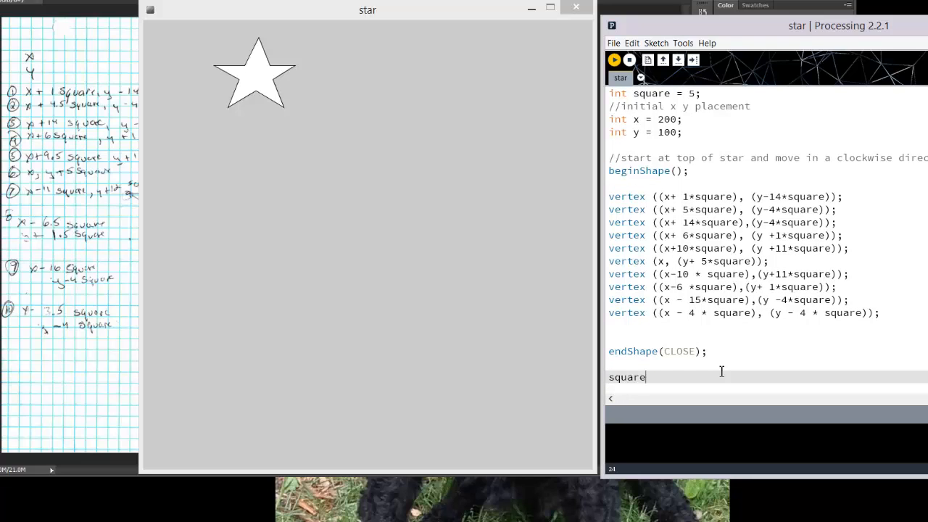
text(= 7)
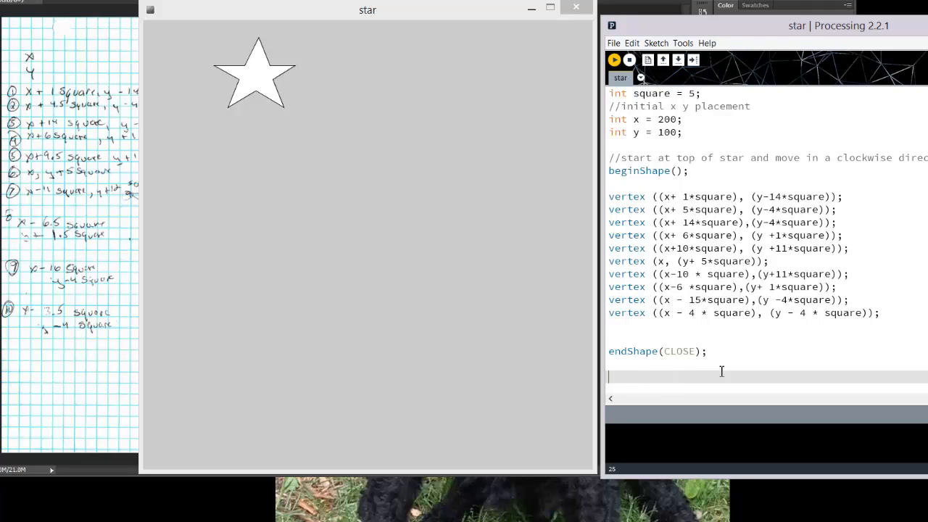
text(square = 7;)
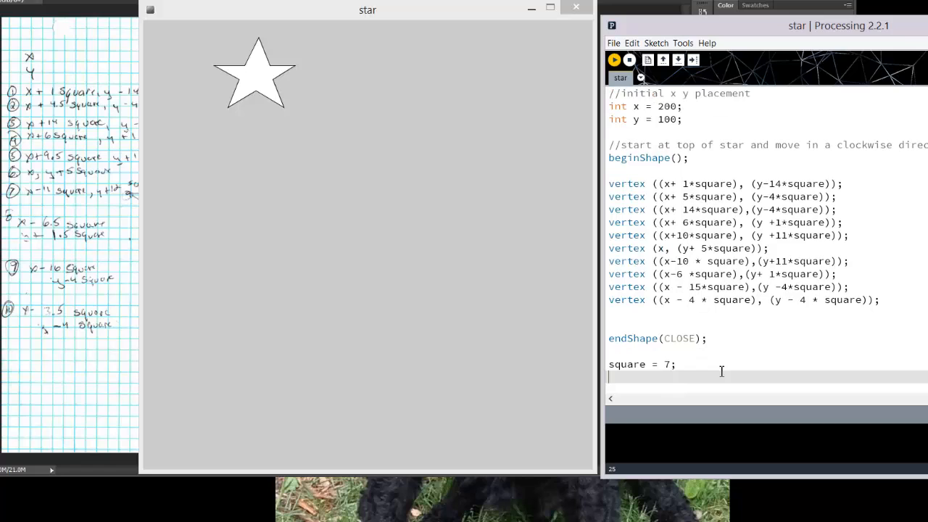
text(x=)
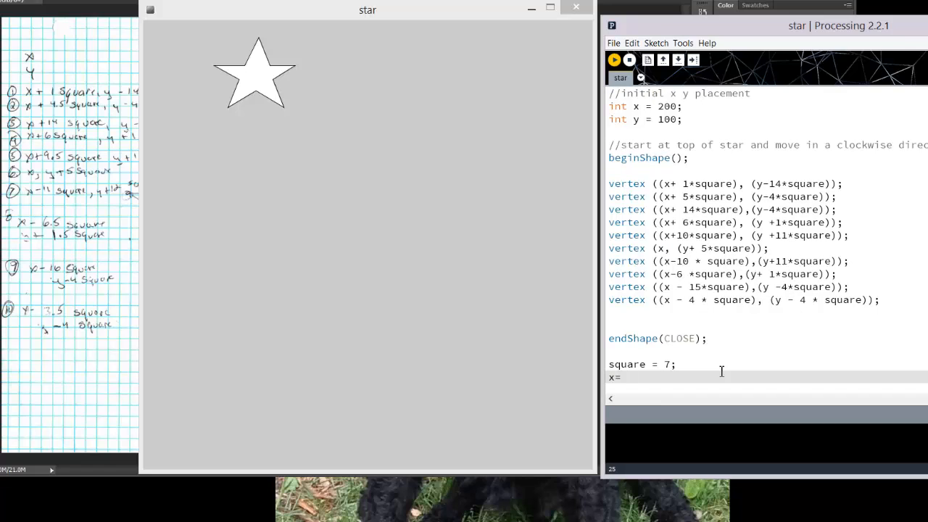
text(400;)
text(y=)
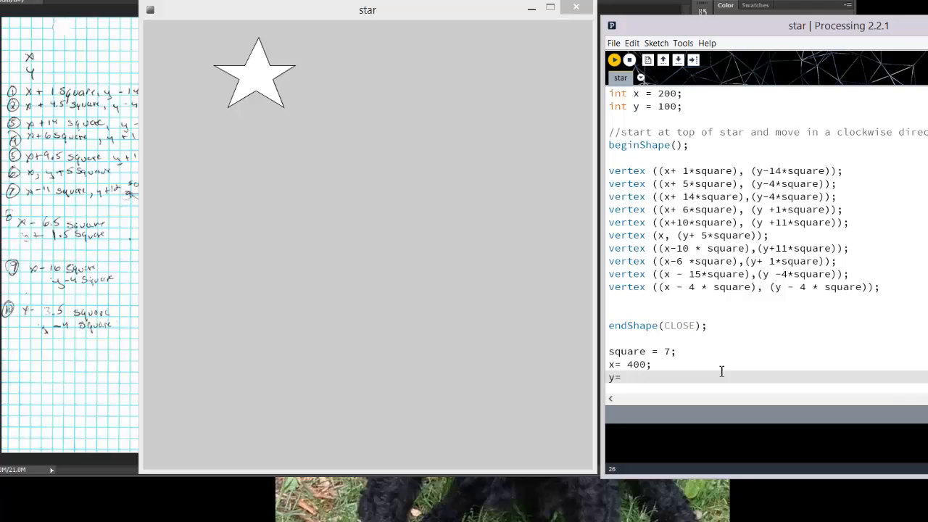
click(630, 377)
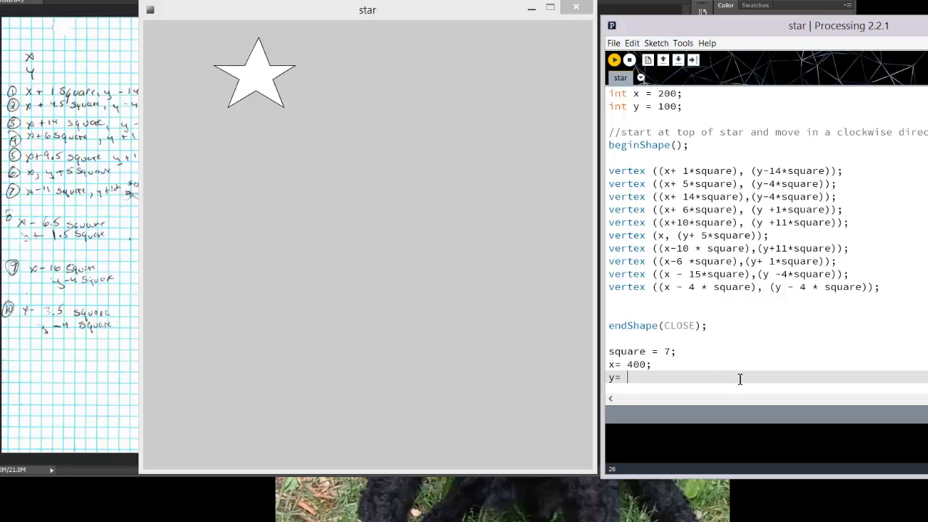
text(600;)
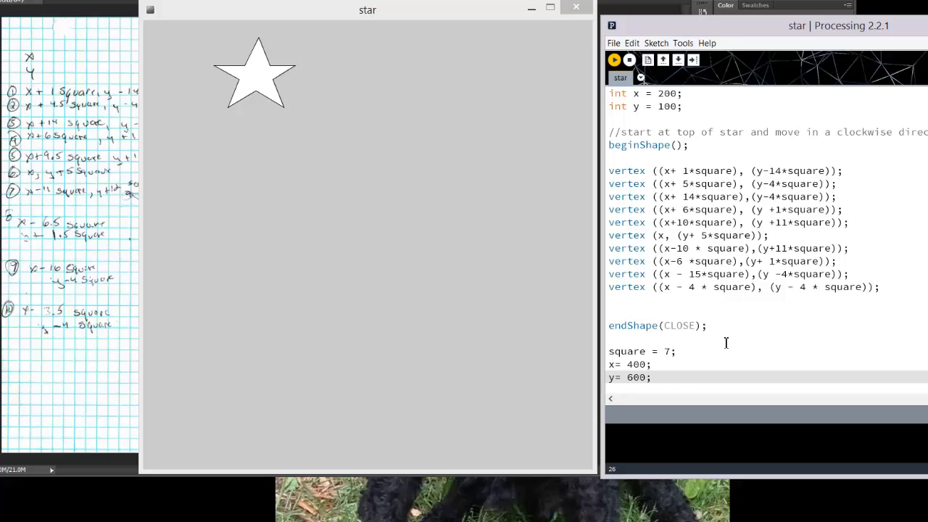
click(615, 59)
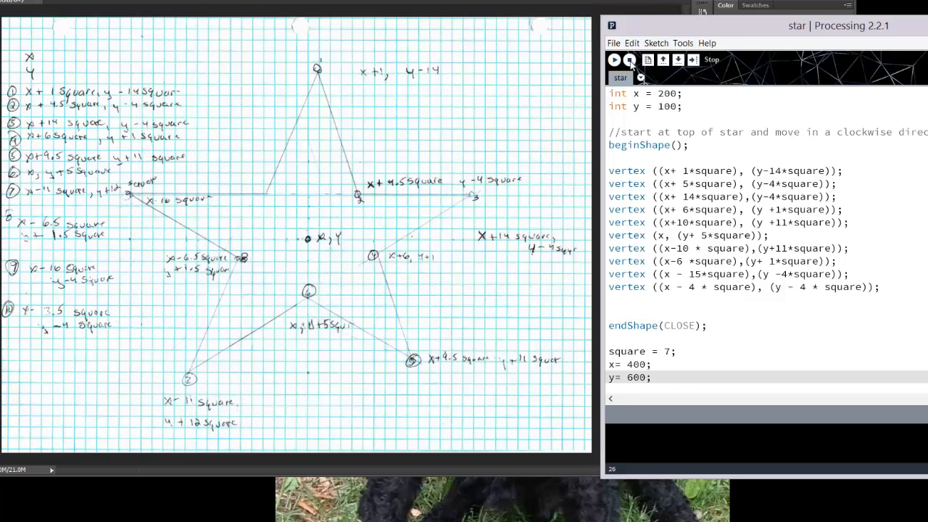
- Run the sketch to show both stars, then scroll through the copied second star block
click(613, 60)
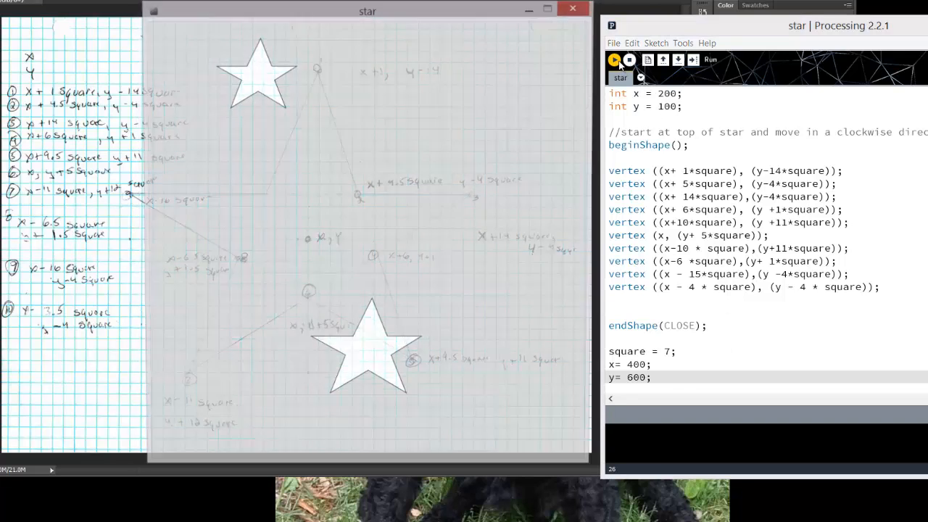
click(614, 60)
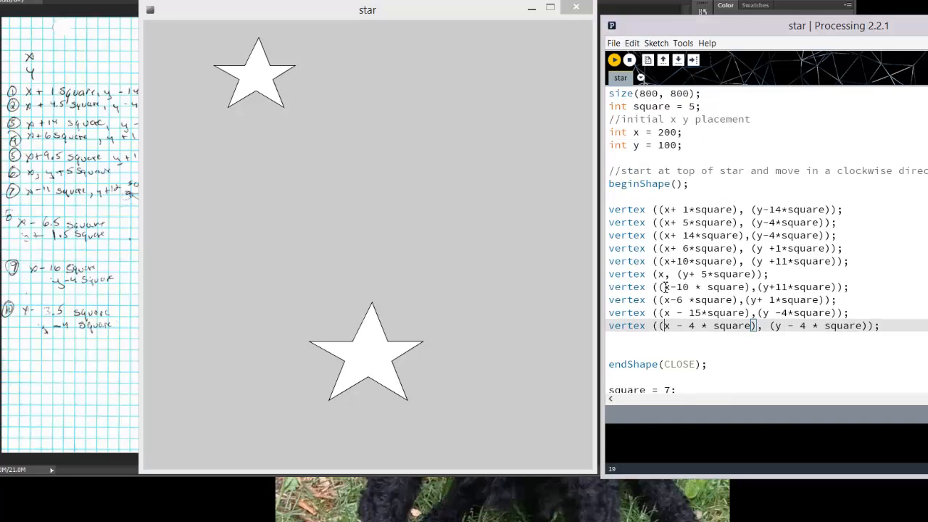
scroll(down, 3)
text(10)
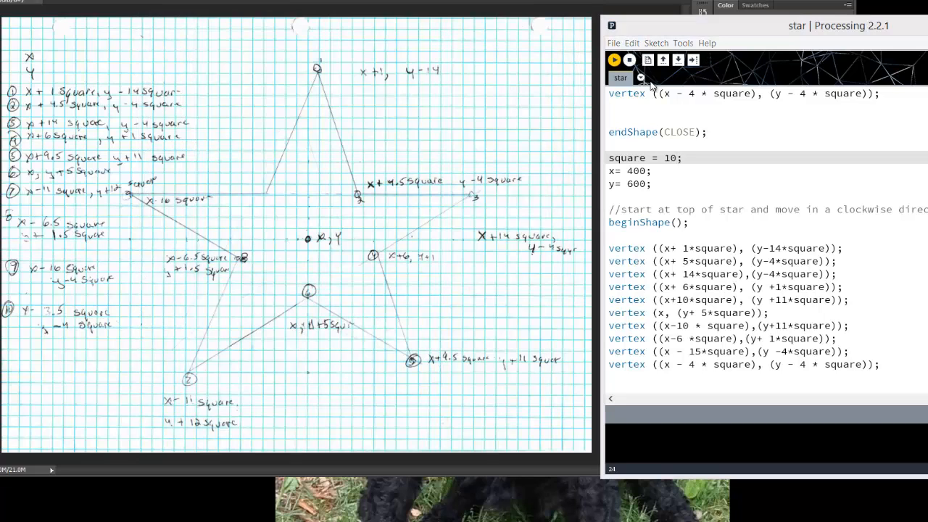
- Re-run with the second block's square at 10 to draw the larger lower star
click(614, 59)
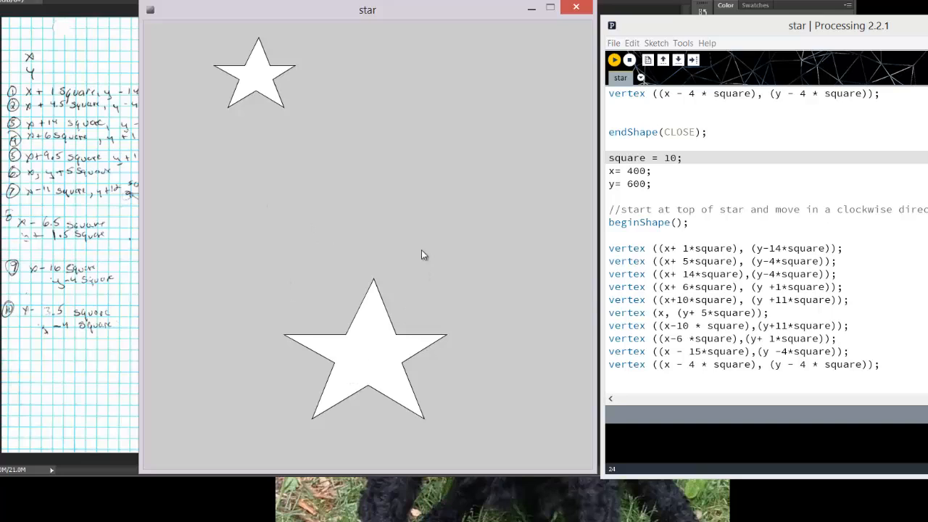
mouse_move(355, 148)
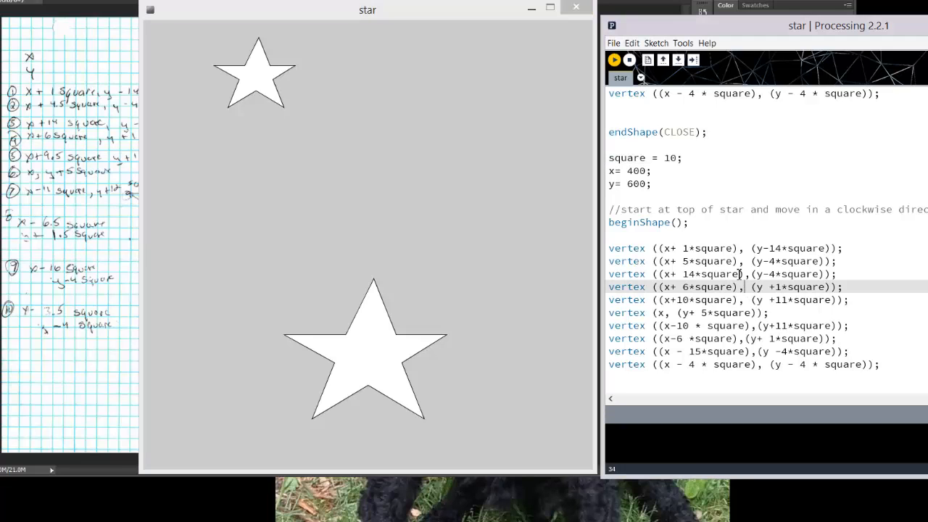
mouse_move(631, 202)
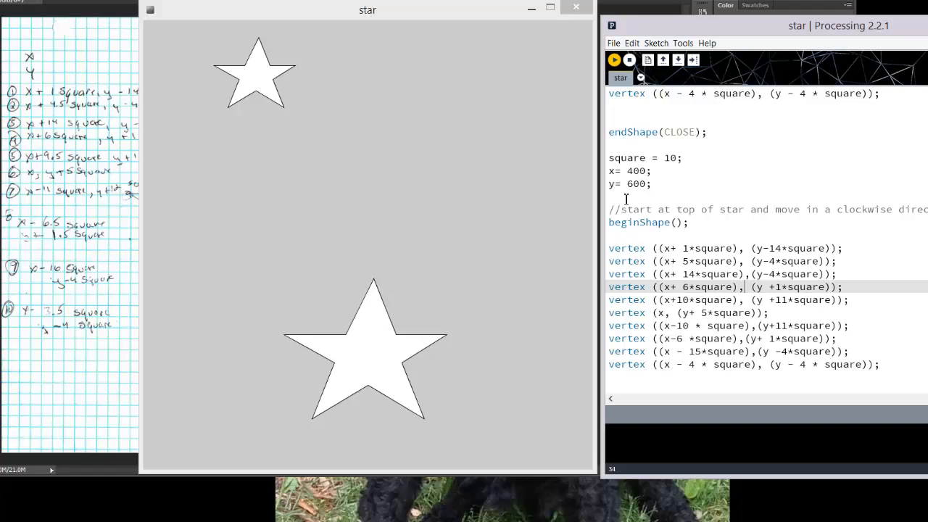
mouse_move(438, 200)
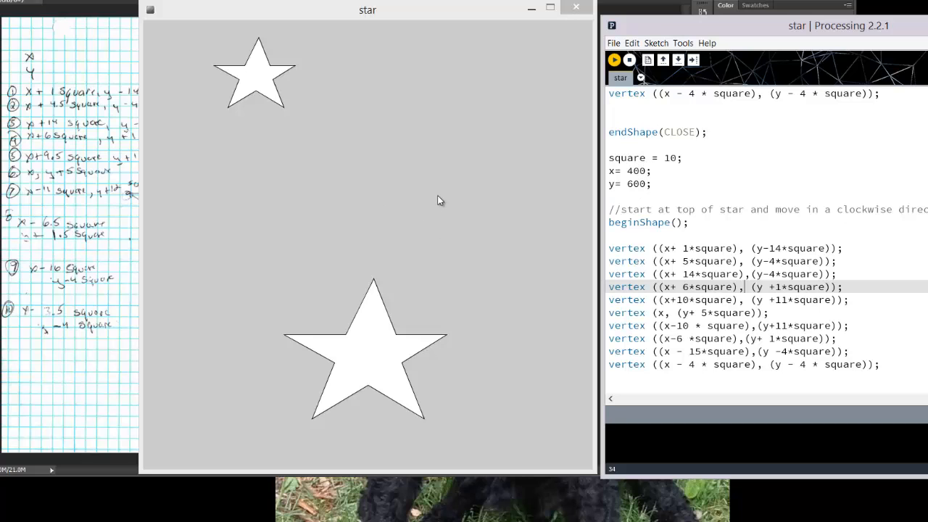